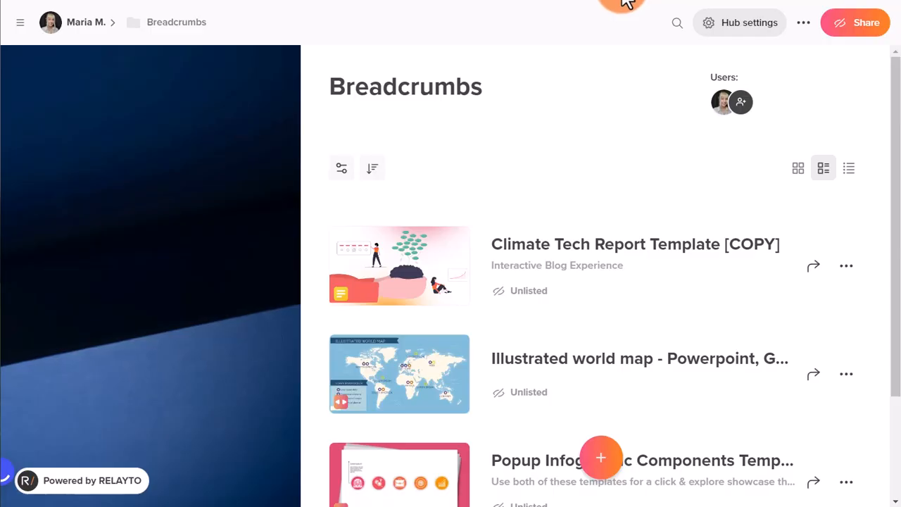
{"action": "mouse_move", "coordinate": [553, 179]}
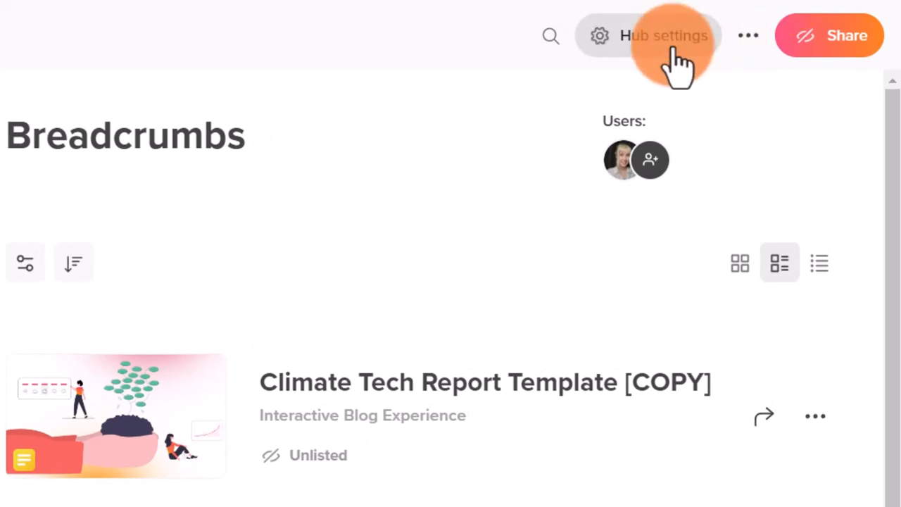
Show the hub's Navigation settings and confirm Breadcrumbs is selected over Top bar and Left sidebar
{"action": "left_click", "coordinate": [664, 35]}
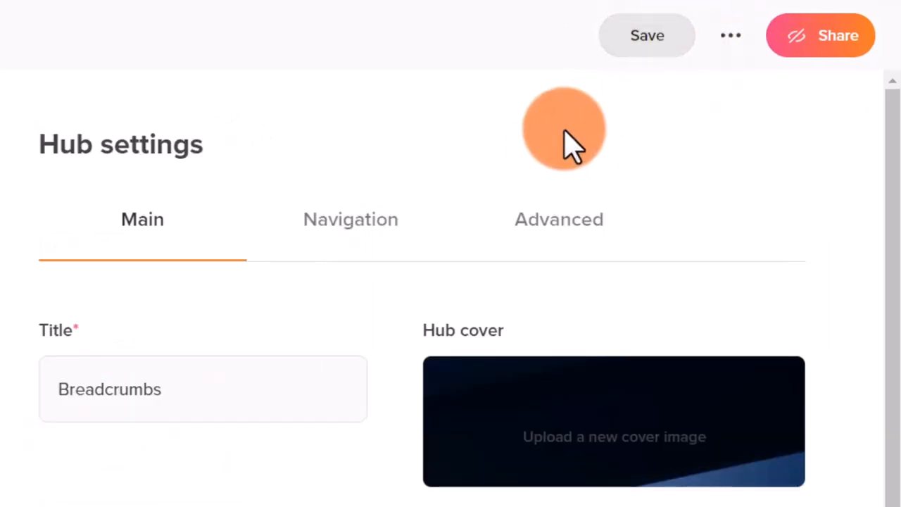
{"action": "left_click", "coordinate": [351, 219]}
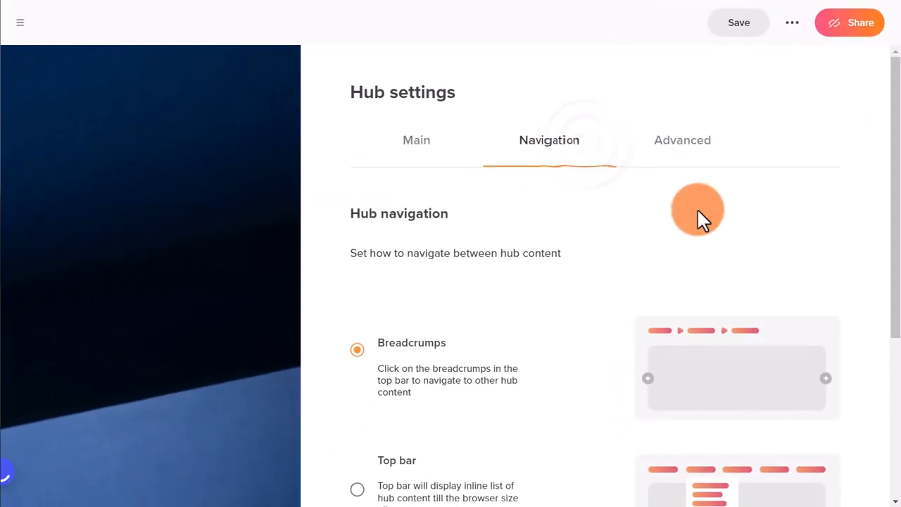
{"action": "scroll", "scroll_direction": "down", "scroll_amount": 3}
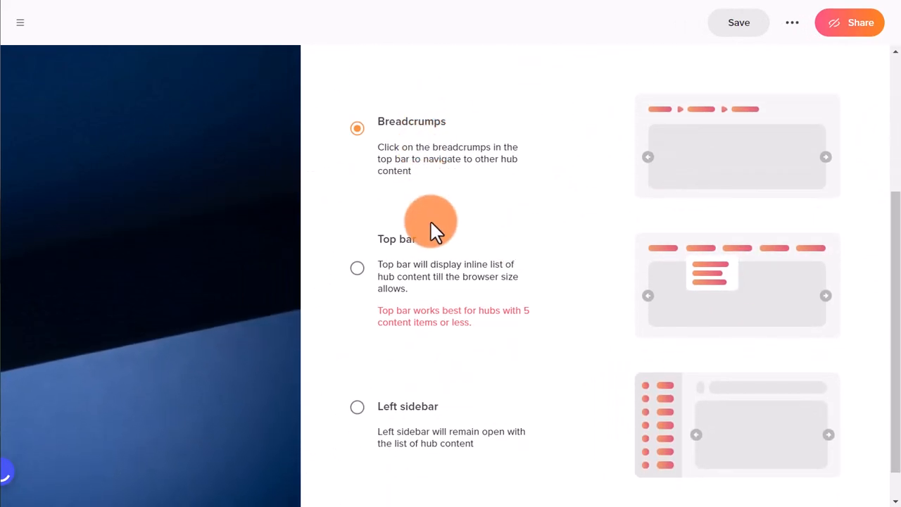
{"action": "mouse_move", "coordinate": [412, 387]}
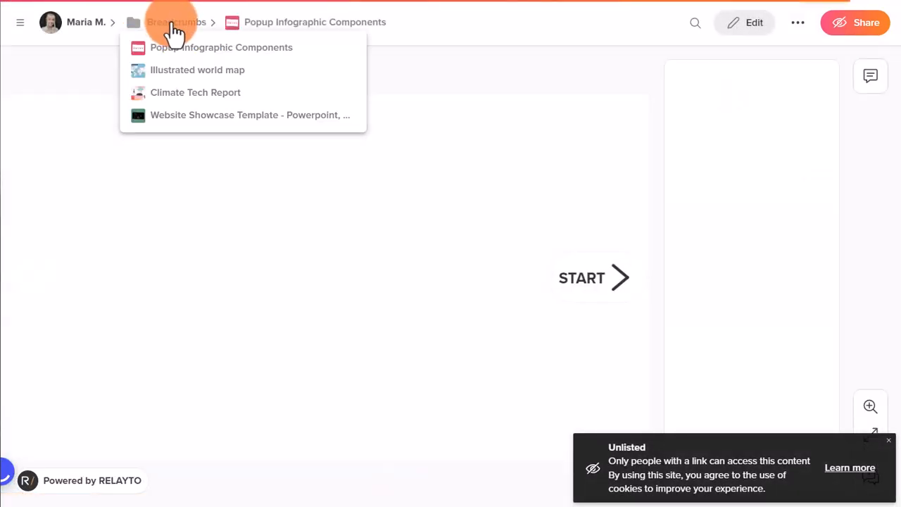
Choose Popup Infographic Components from the Breadcrumbs dropdown in the top bar
{"action": "left_click", "coordinate": [176, 22]}
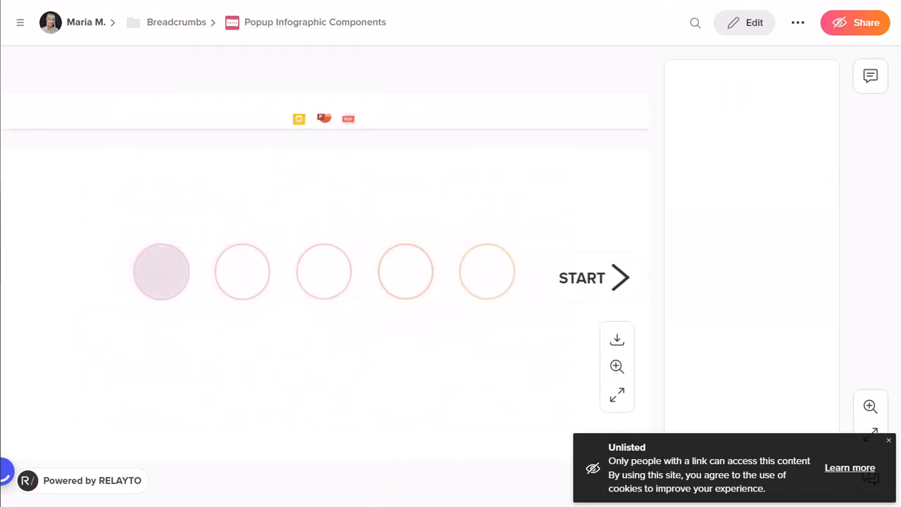